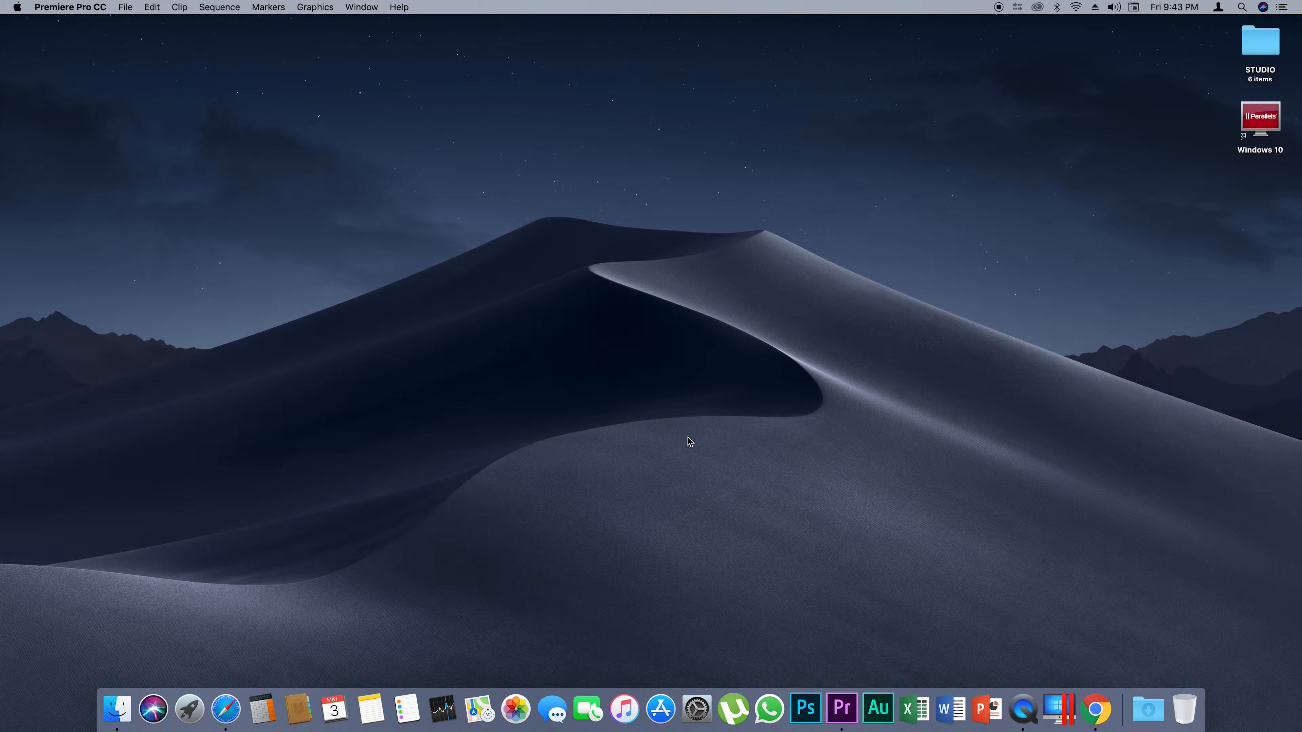
mouse_move(829, 681)
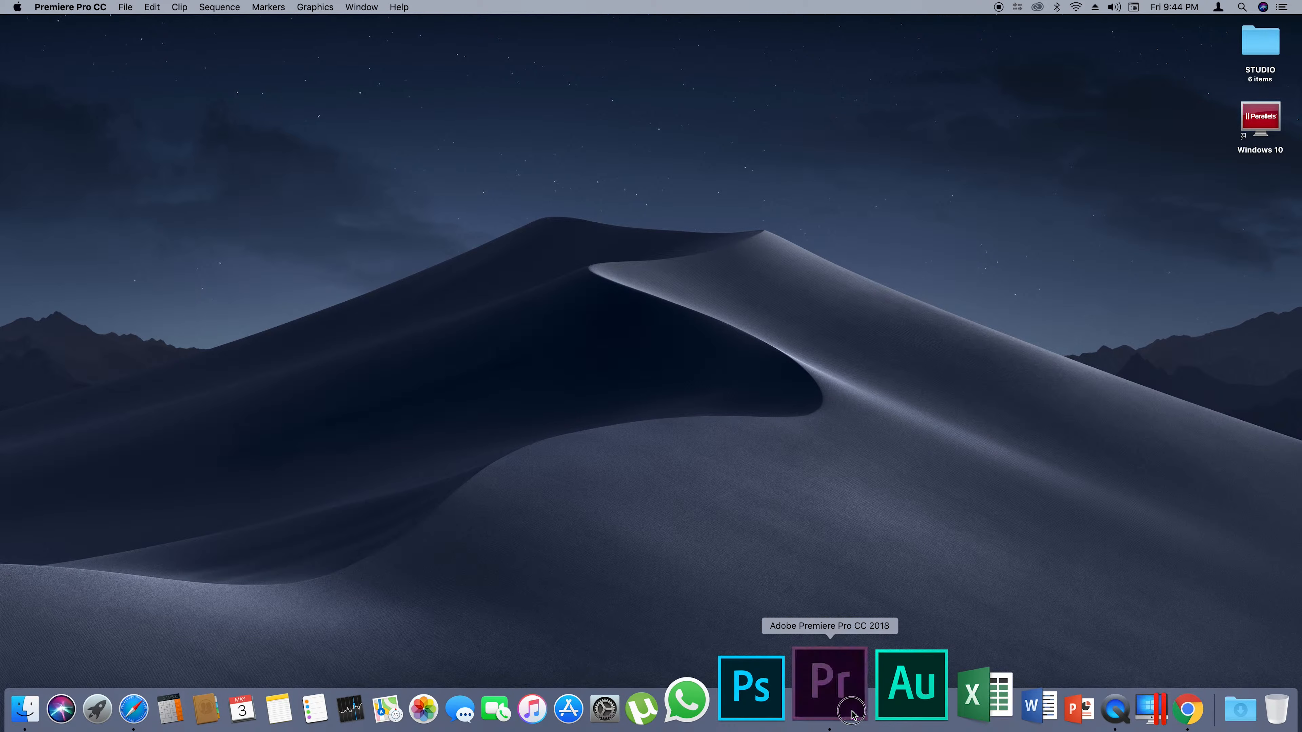
Switch to Premiere Pro showing the IMG_7651 sequence with fragmented audio on A3.
click(829, 684)
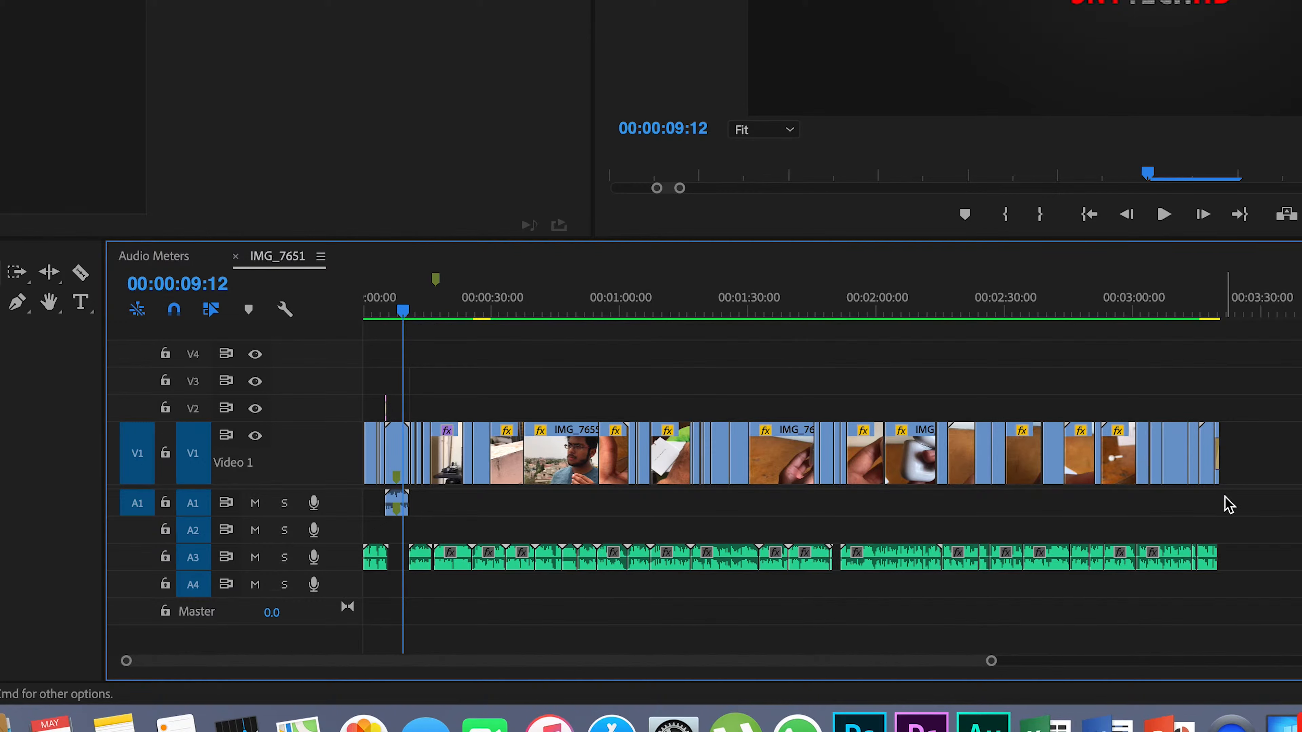
Nest the selected A3 audio clips as 'Nested Sequence 02'.
click(348, 555)
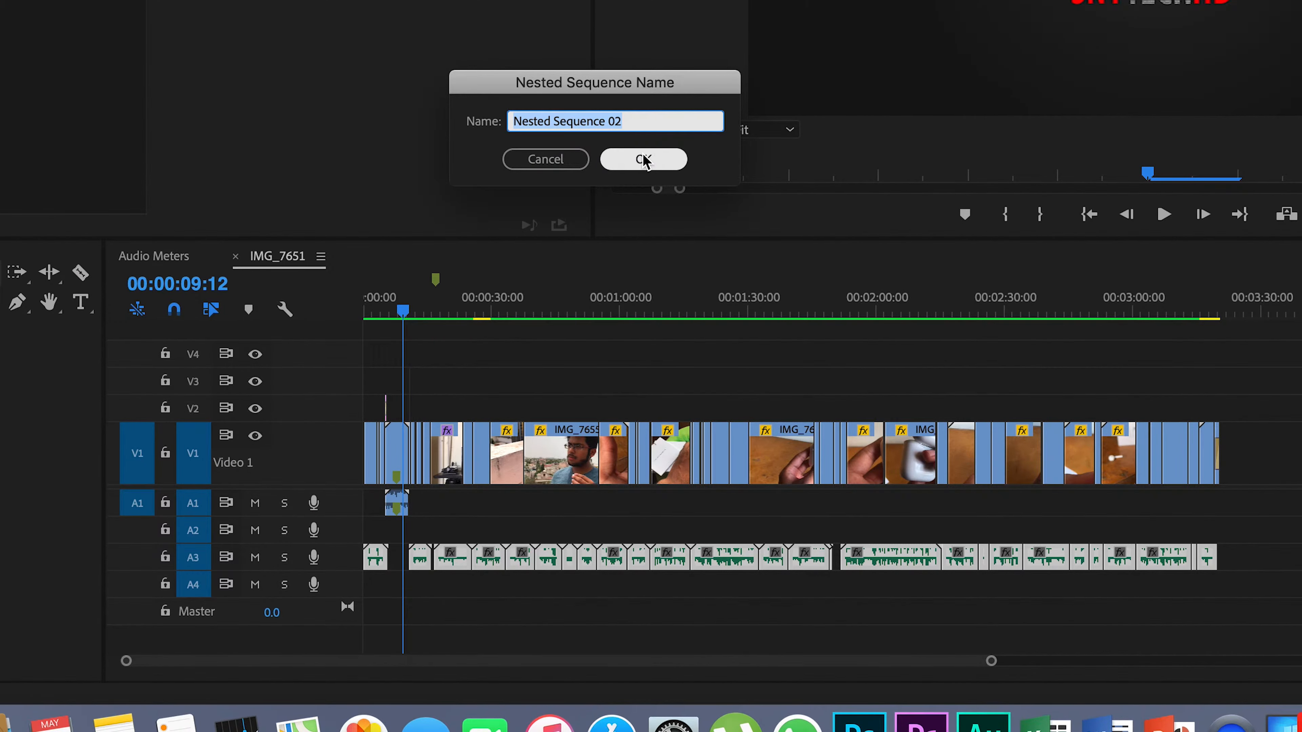
click(642, 159)
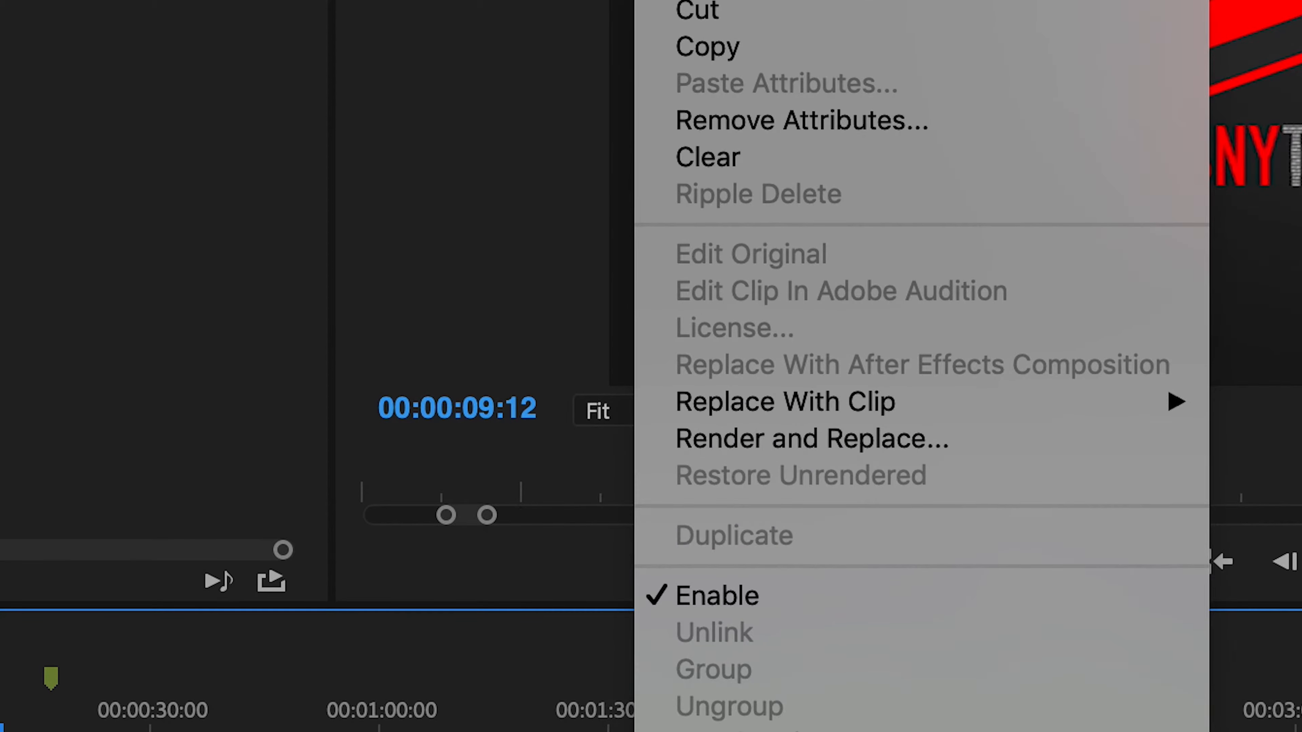
mouse_move(874, 314)
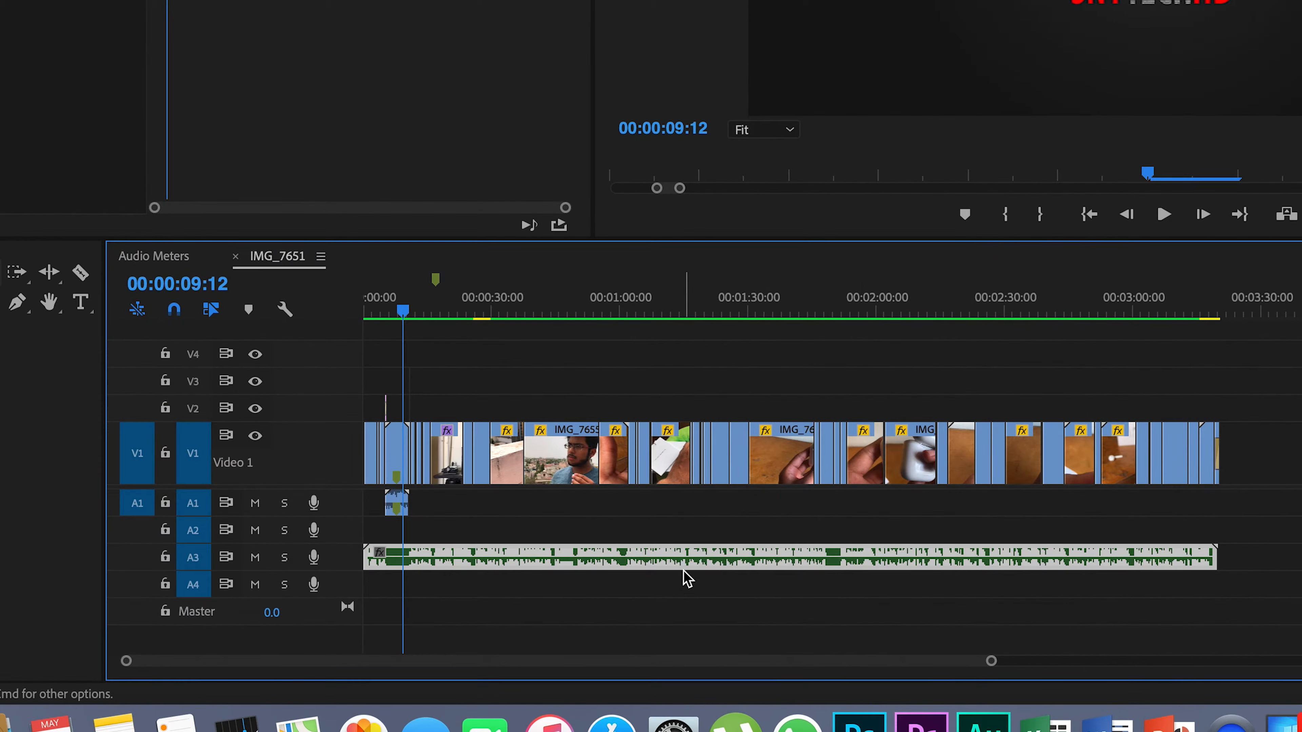
Bring up the clip commands for the nested A3 clip to render and replace it.
right_click(684, 577)
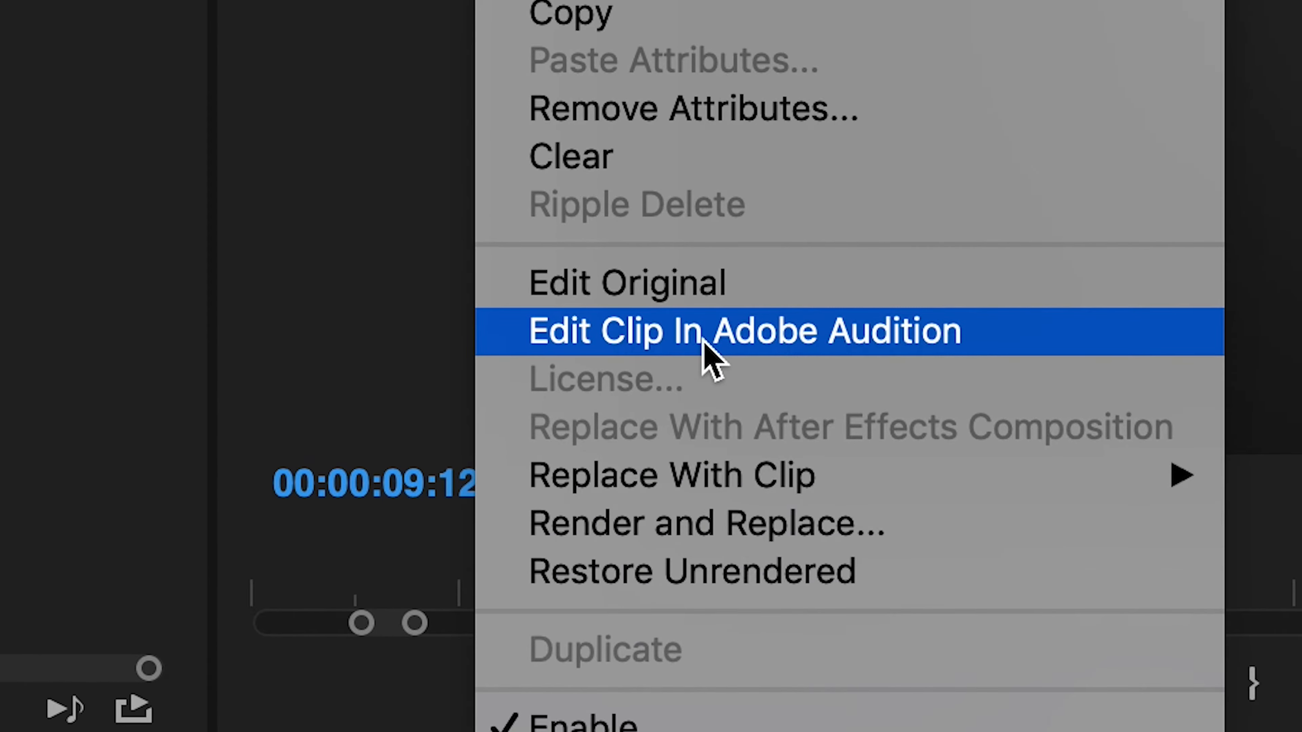
mouse_move(1010, 357)
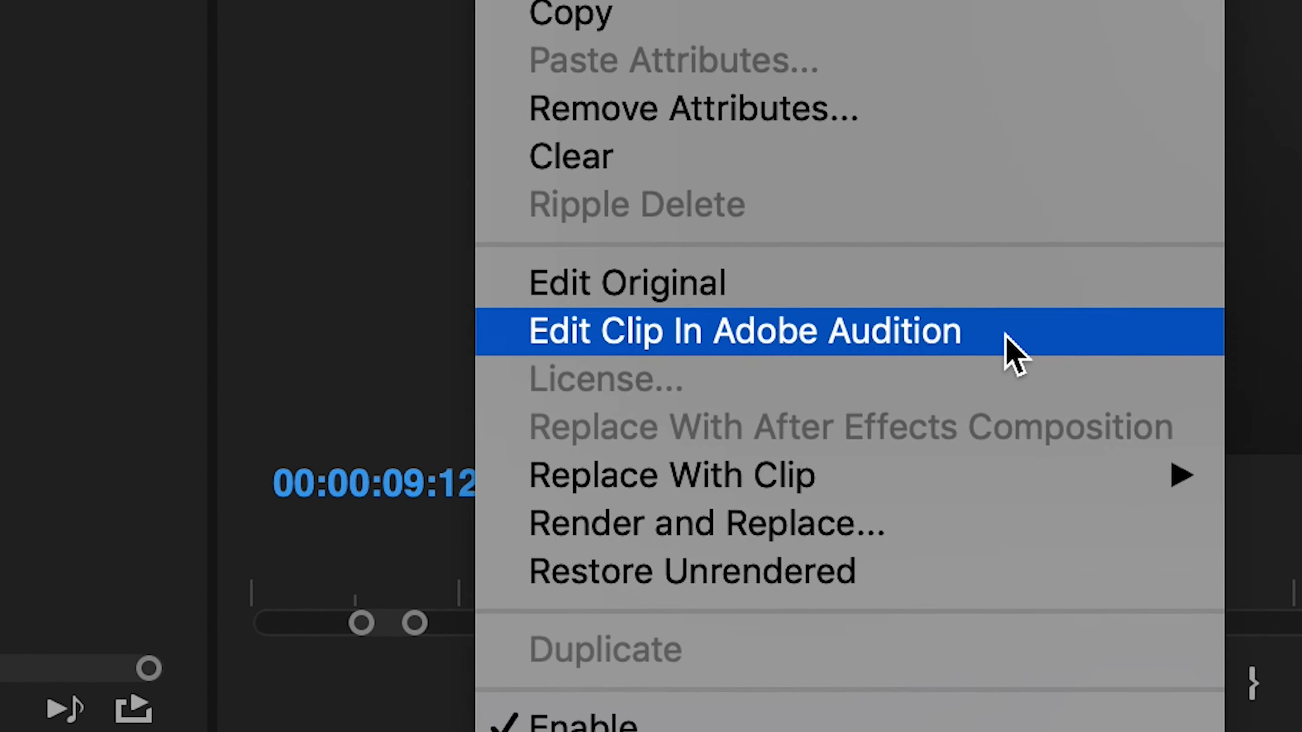